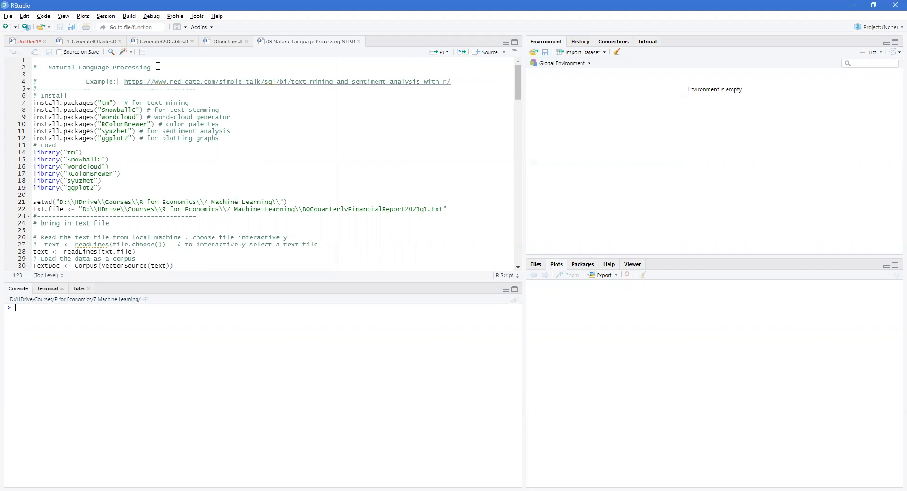
- Run the library lines for tm, SnowballC, wordcloud, RColorBrewer, syuzhet and ggplot2 plus setwd and txt.file
left_click(221, 110)
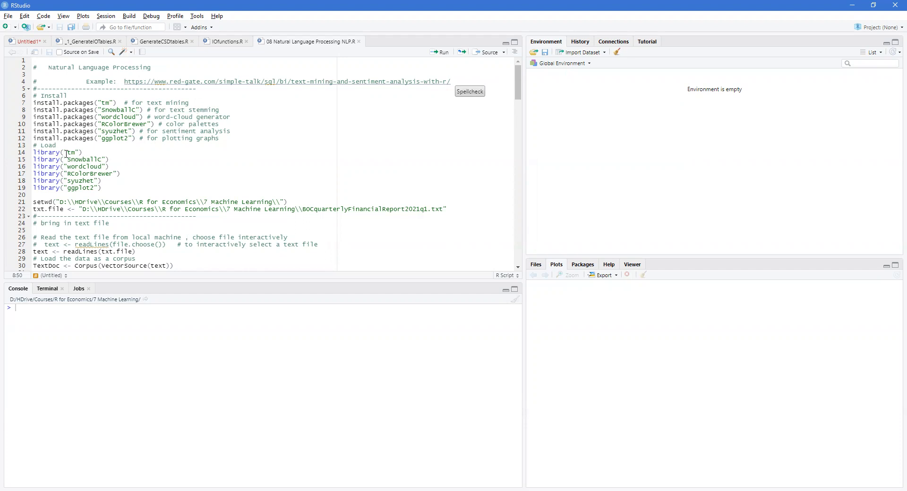
left_click(442, 52)
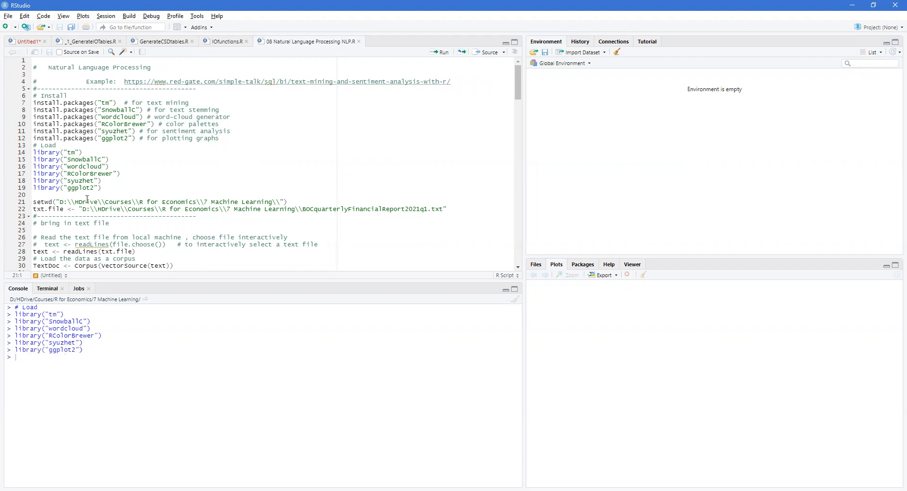
mouse_move(165, 205)
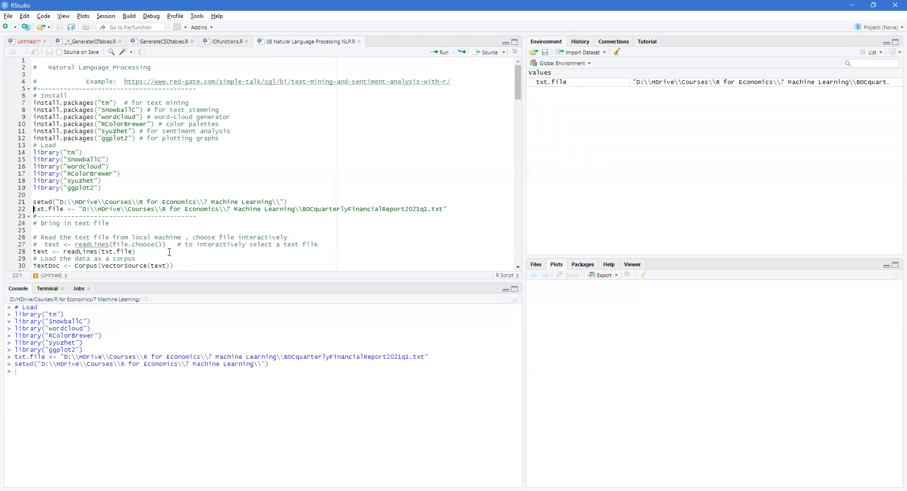
- Run readLines and Corpus(VectorSource(text)) to load the report as a 282-document TextDoc corpus
scroll("down", 3)
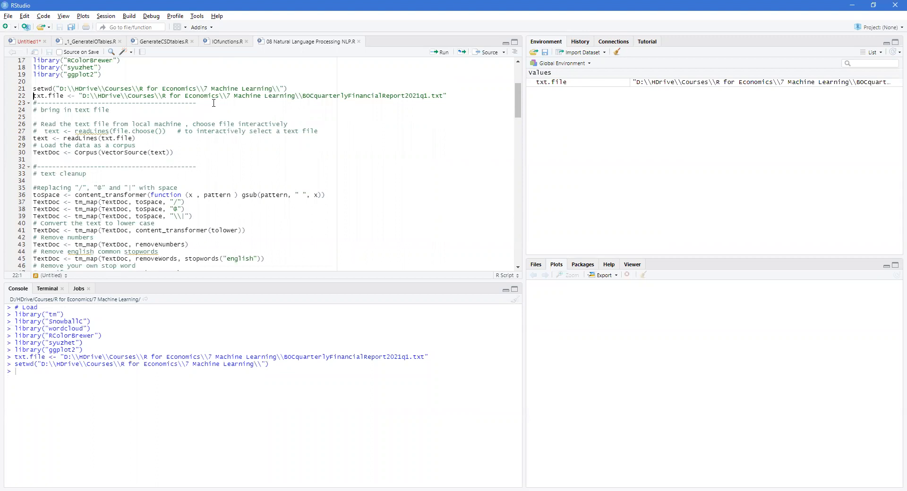
double_click(332, 96)
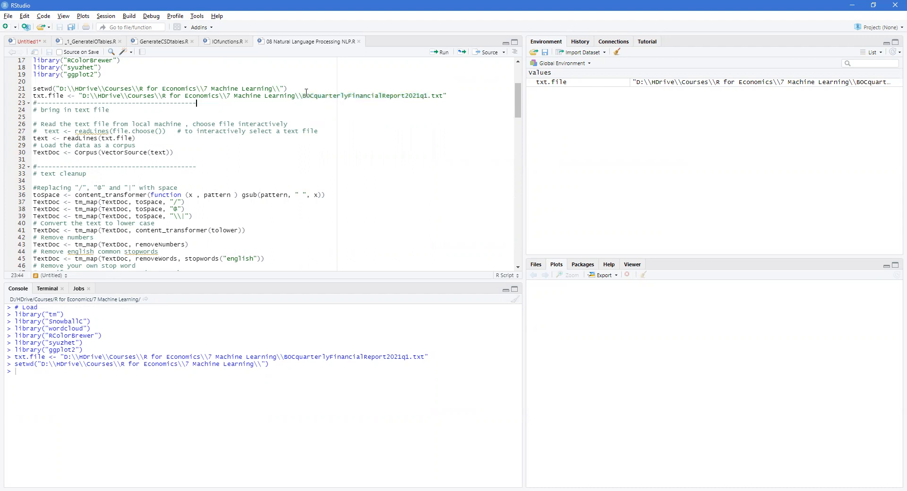
left_click_drag(302, 95, 444, 95)
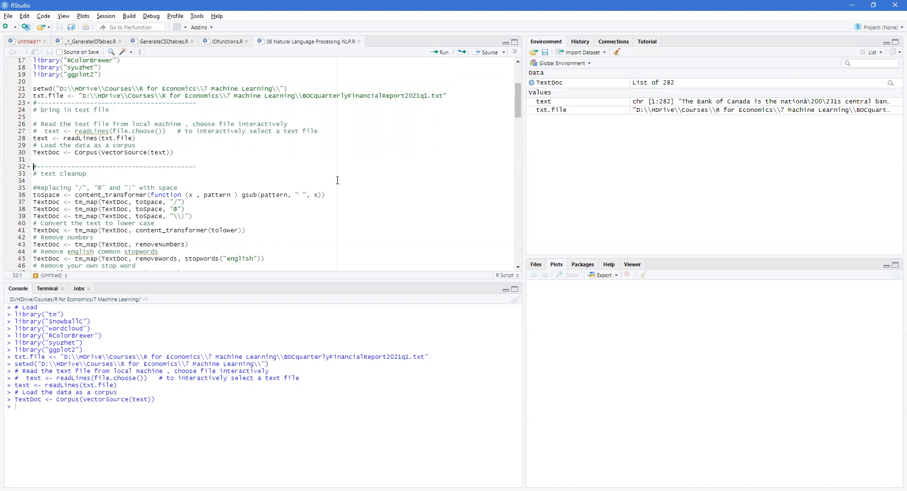
mouse_move(539, 85)
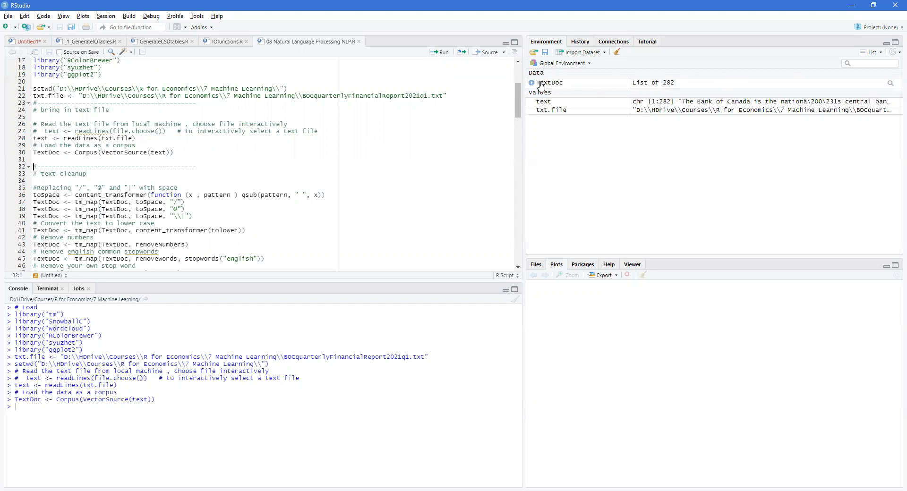
- Run the toSpace <- content_transformer(...) line to create the space-replacement helper
left_click(530, 83)
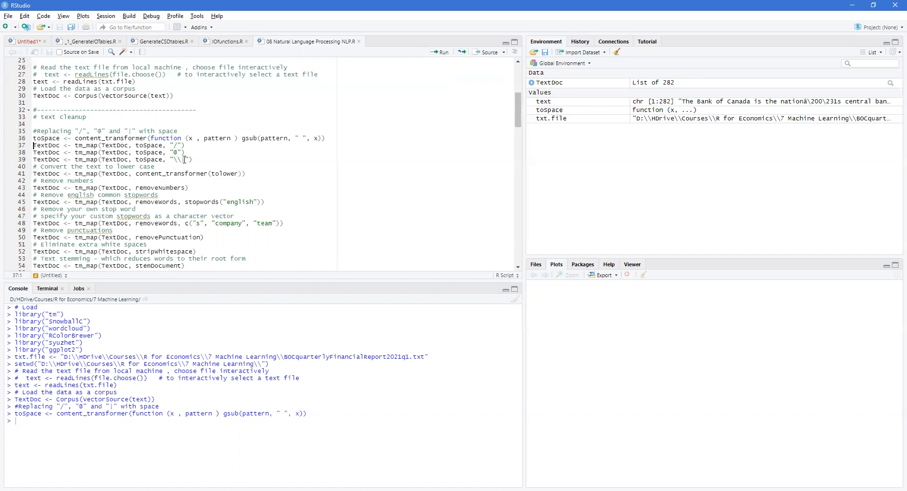
- Run tm_map lines replacing /, @ and | with spaces, lowercasing, removing numbers and English stopwords
left_click(86, 146)
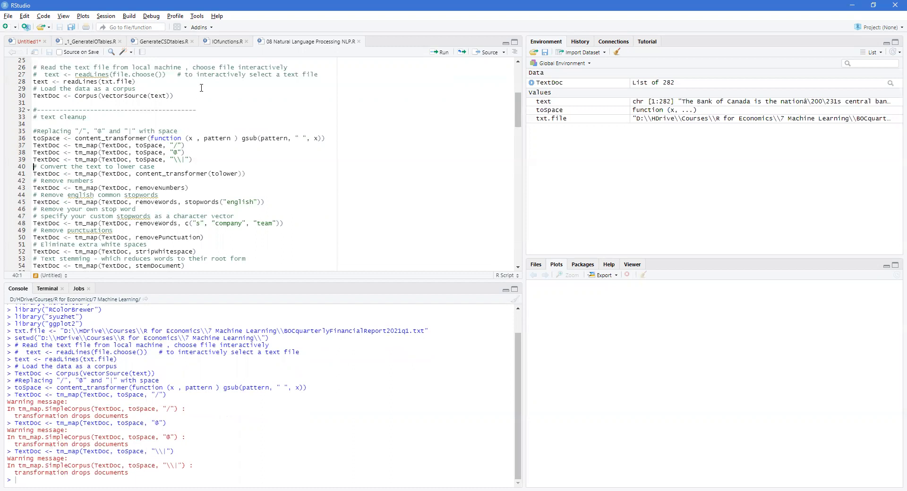
mouse_move(354, 180)
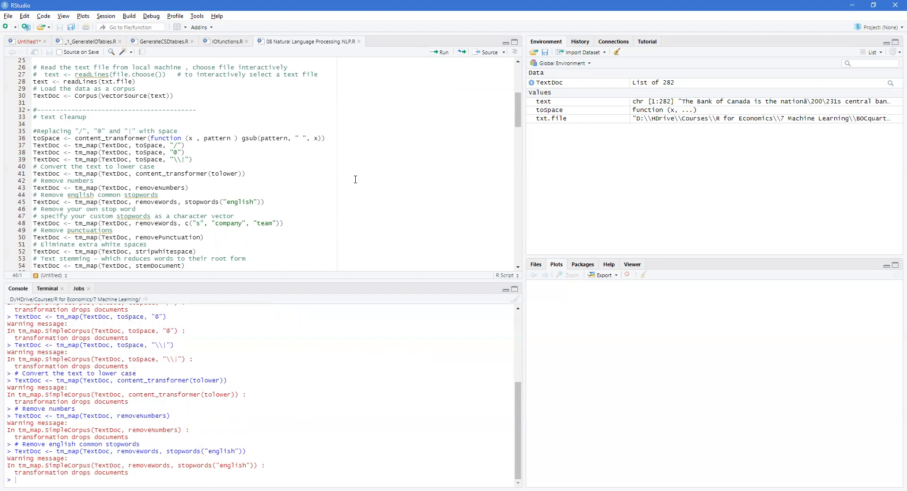
mouse_move(213, 213)
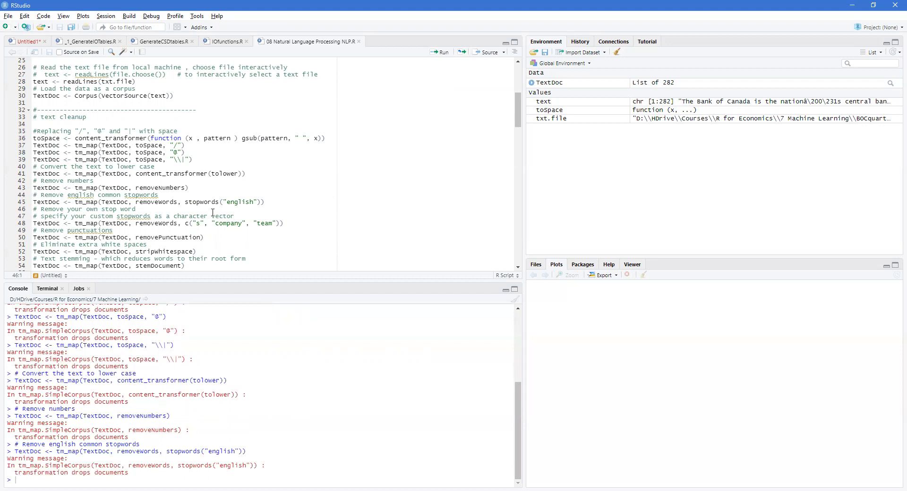
scroll("down", 3)
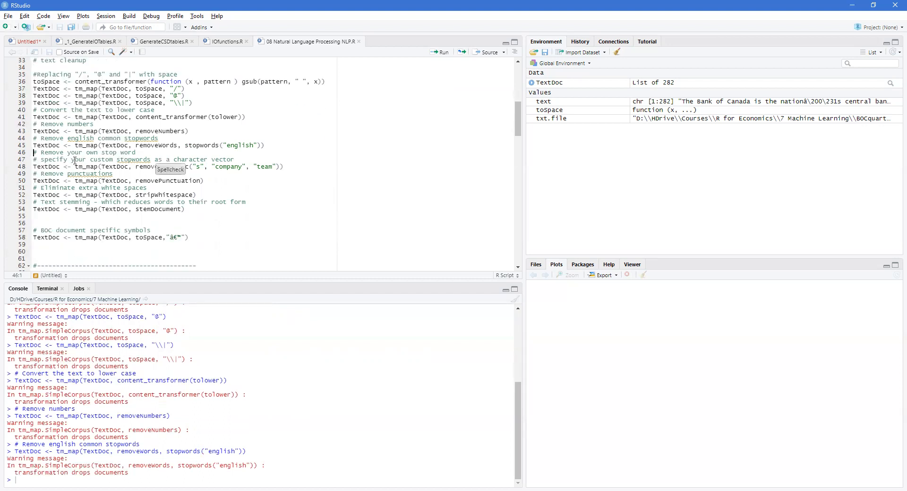
- Run tm_map lines removing stopwords s, company, team, punctuation and whitespace, then stemDocument
left_click(147, 187)
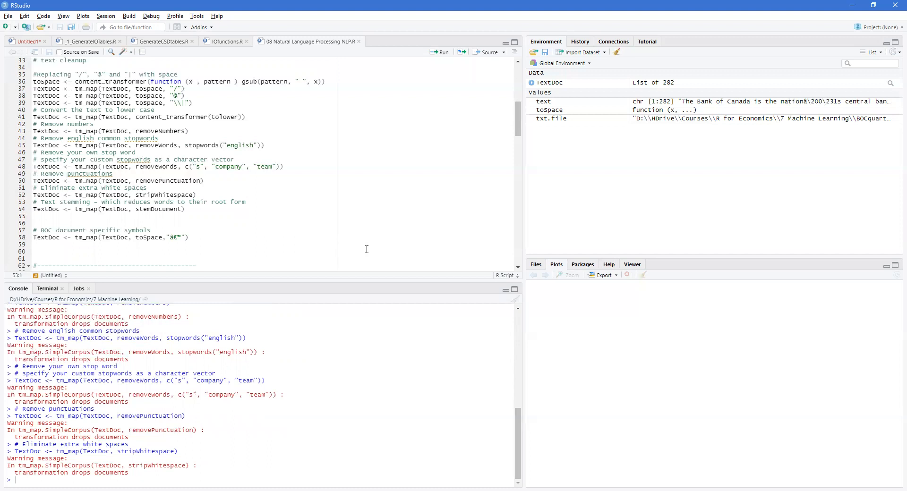
mouse_move(351, 300)
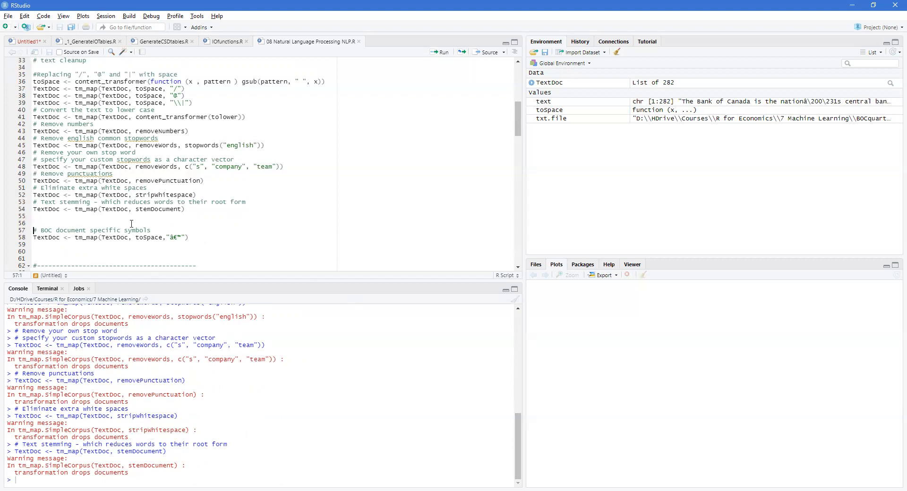
scroll("down", 3)
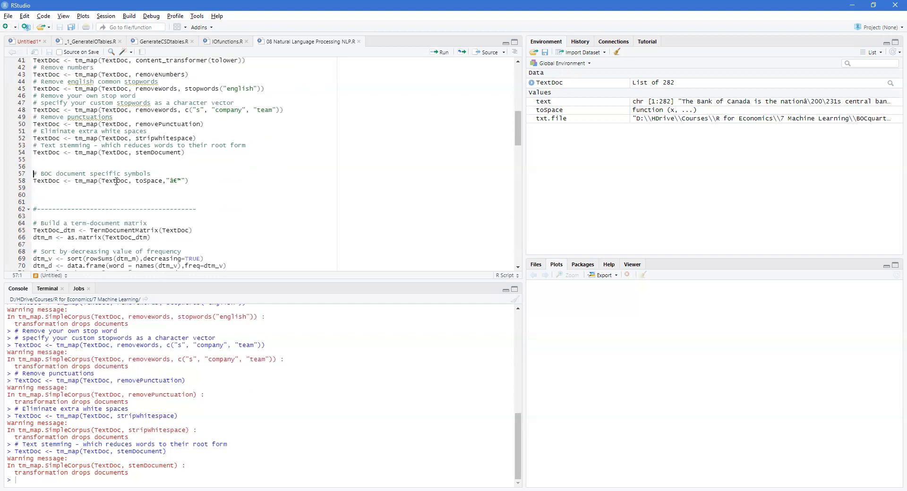
- Run the BOC-specific toSpace line, then TermDocumentMatrix and as.matrix to build dtm_m
left_click(156, 180)
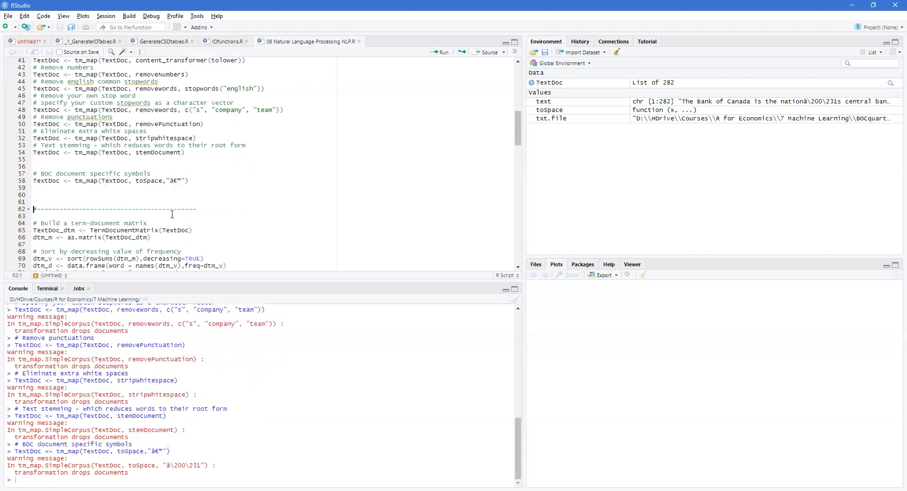
scroll("down", 3)
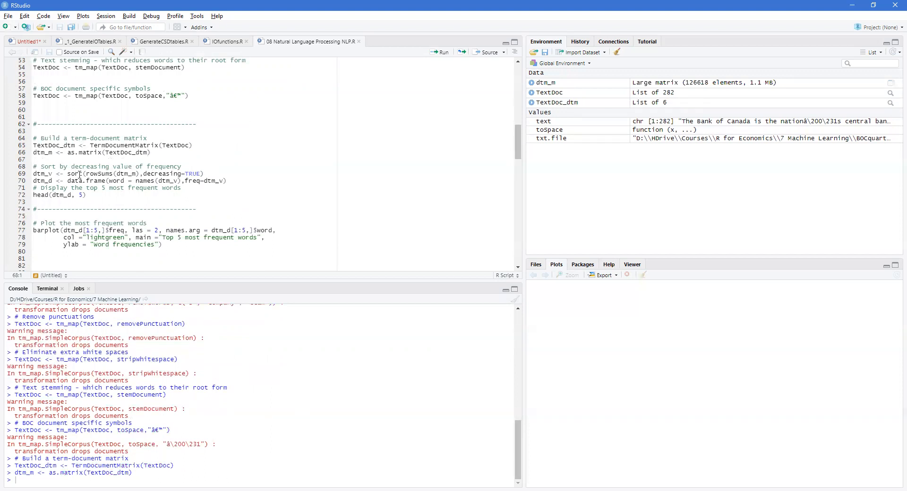
- Run the sort/data.frame/head lines and the light green barplot of the top five words, led by bank and risk
left_click(236, 216)
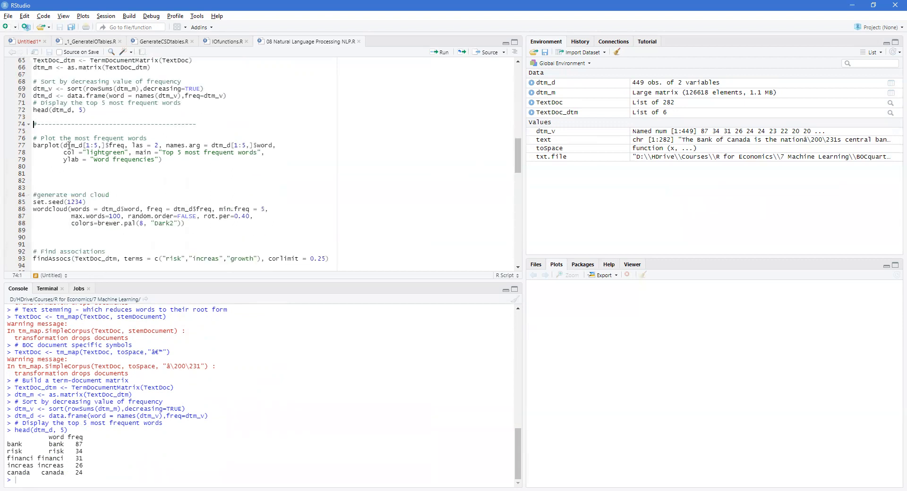
left_click(442, 52)
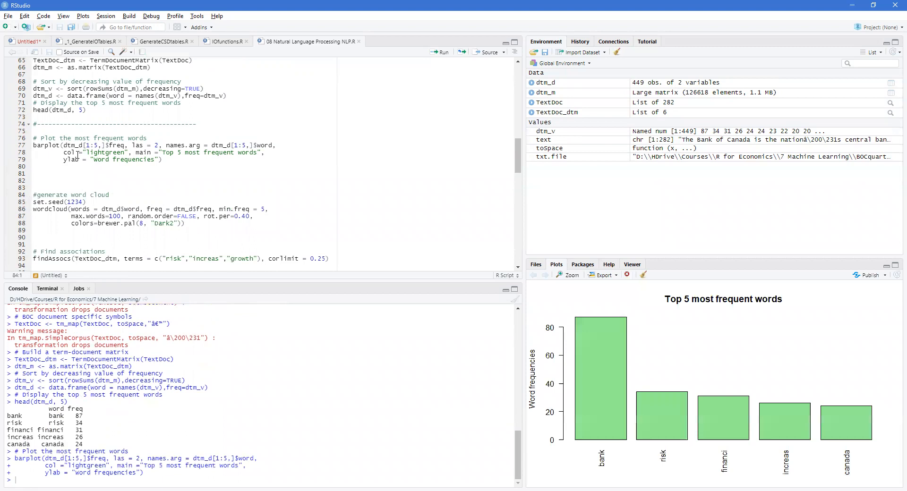
mouse_move(836, 464)
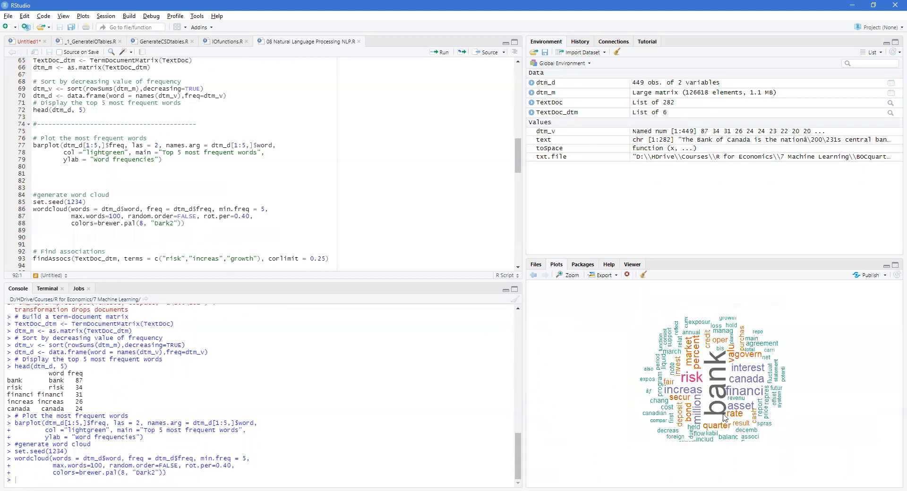
mouse_move(719, 393)
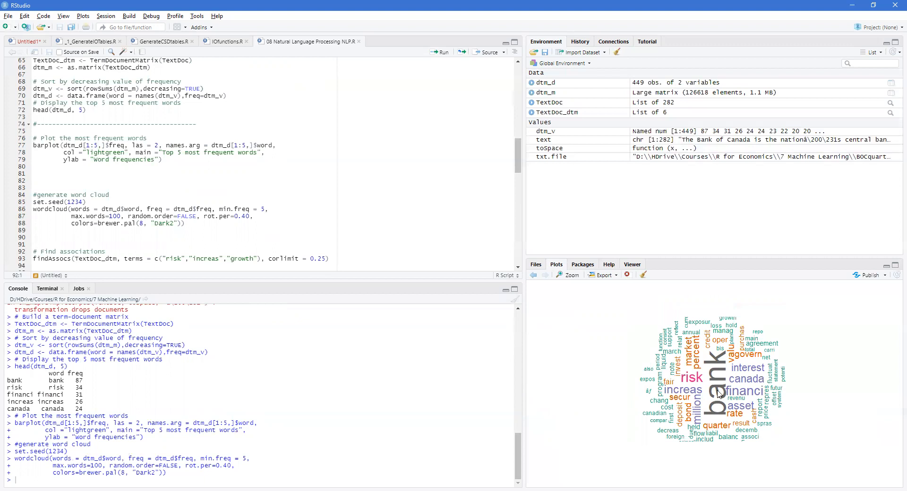
mouse_move(699, 378)
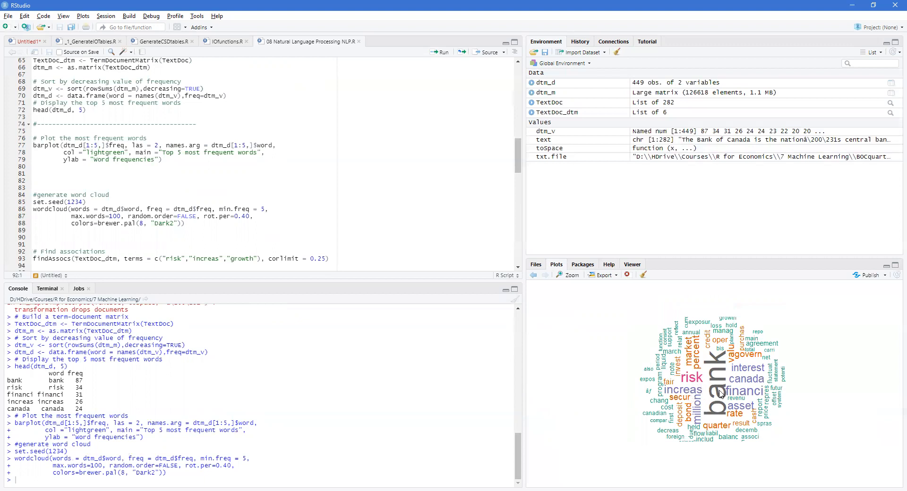
mouse_move(748, 397)
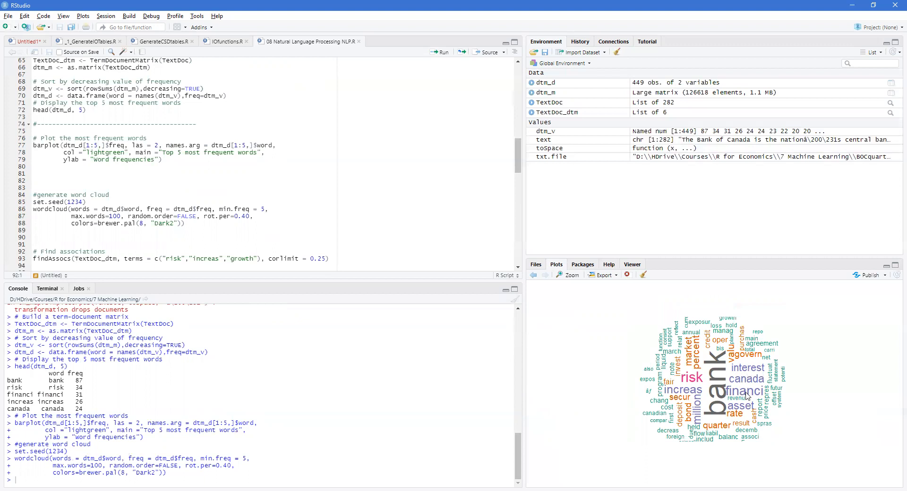
mouse_move(706, 424)
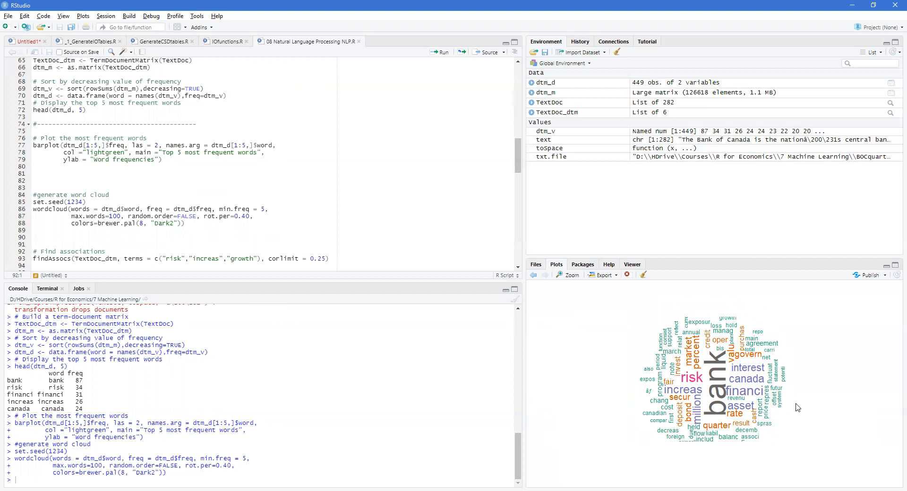
mouse_move(745, 406)
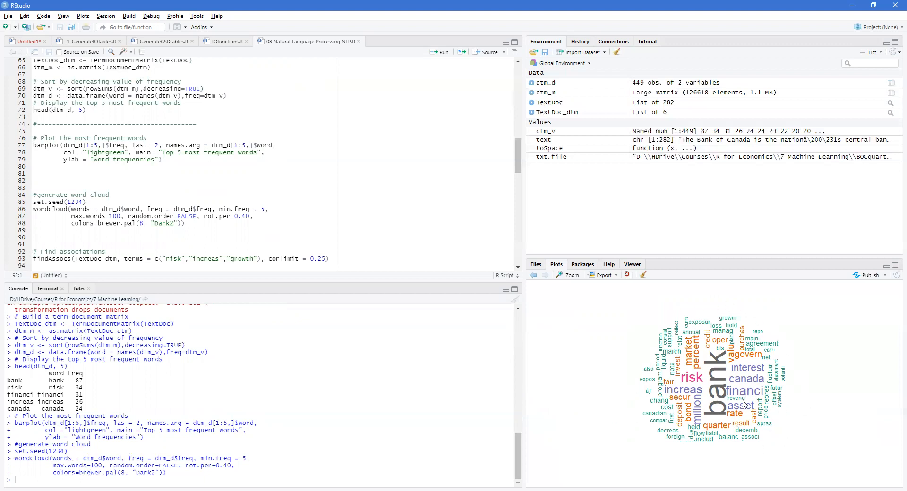
mouse_move(622, 335)
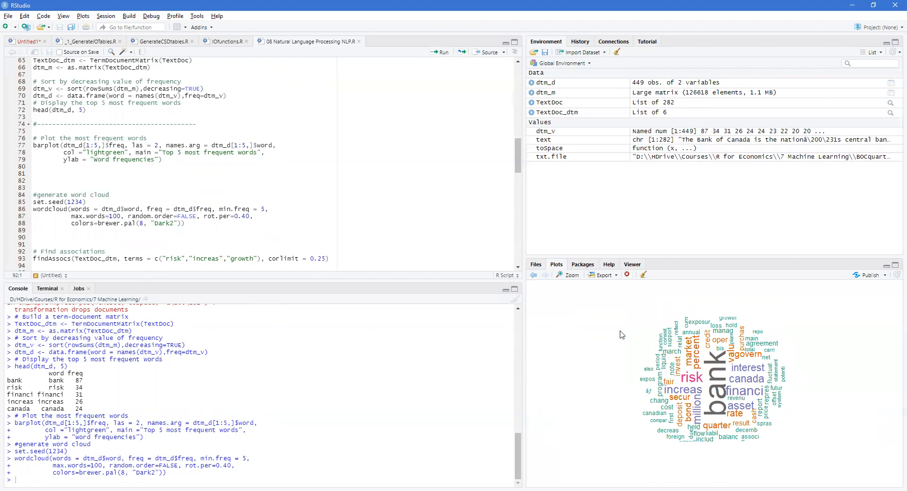
- Run set.seed and wordcloud to draw the cloud dominated by bank, risk and financi
scroll("down", 3)
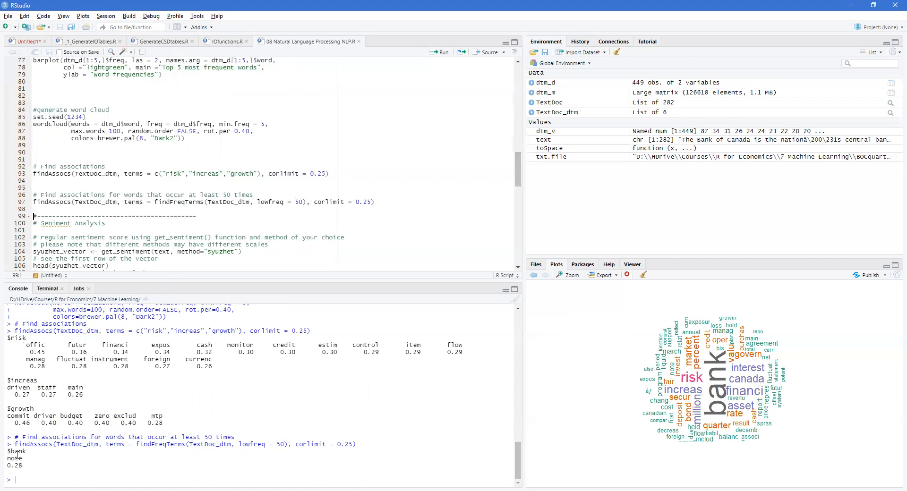
mouse_move(16, 466)
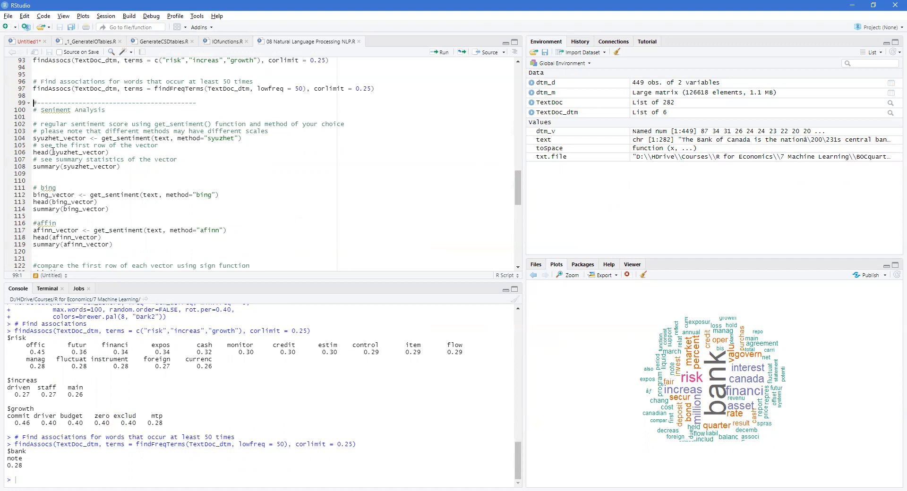
- Run get_sentiment, head, summary and rbind(sign(...)) for syuzhet, bing and afinn, syuzhet mean near 0.26
left_click(186, 169)
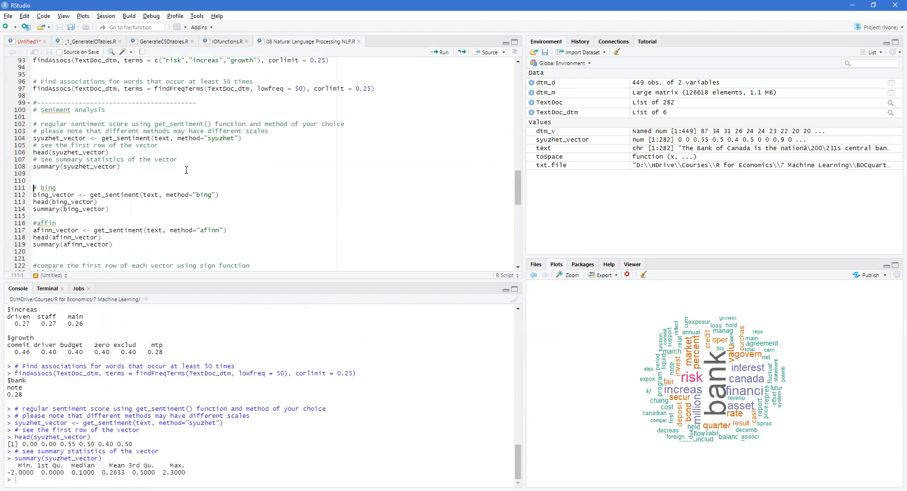
mouse_move(224, 192)
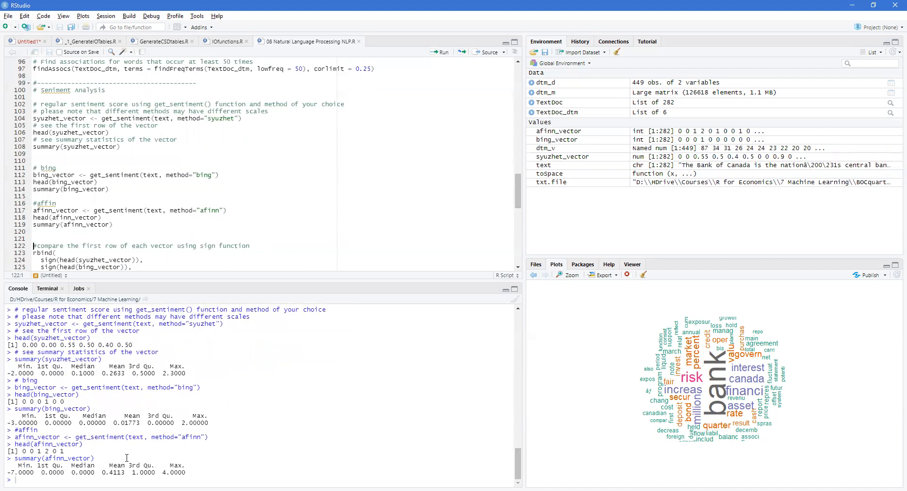
mouse_move(215, 200)
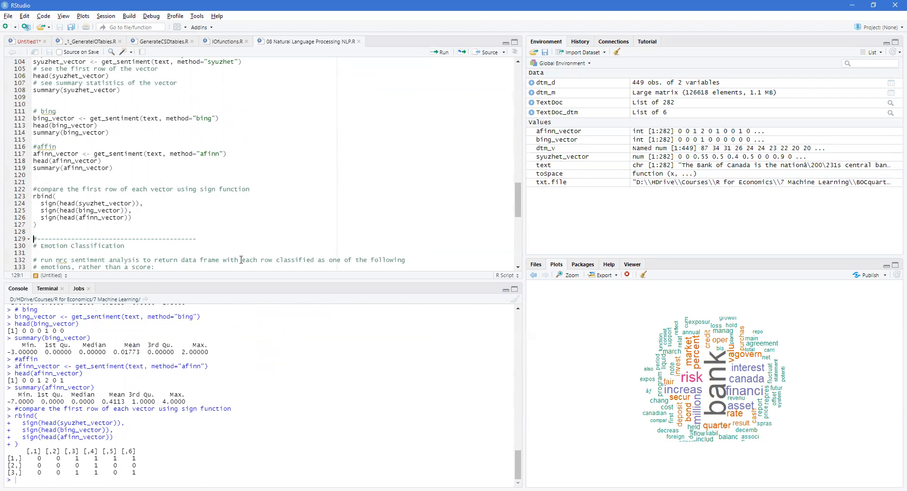
- Scroll to Emotion Classification and run d<-get_nrc_sentiment(text)
scroll("down", 3)
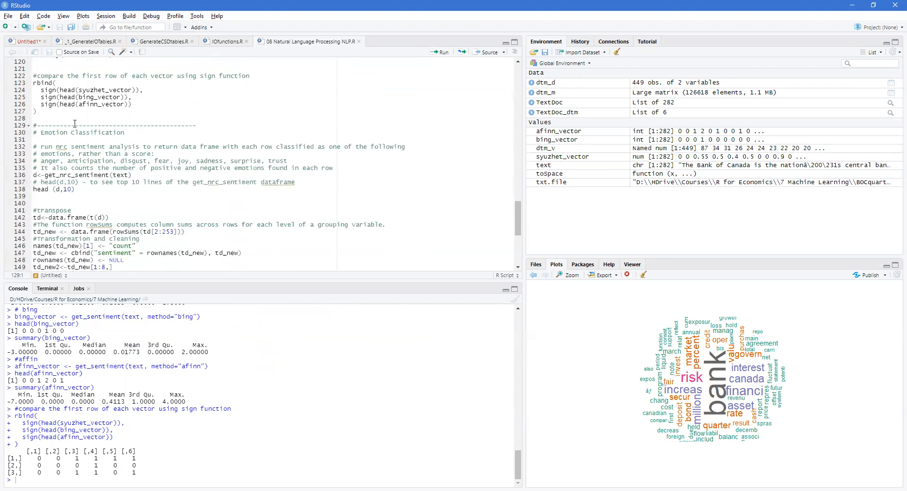
scroll("down", 3)
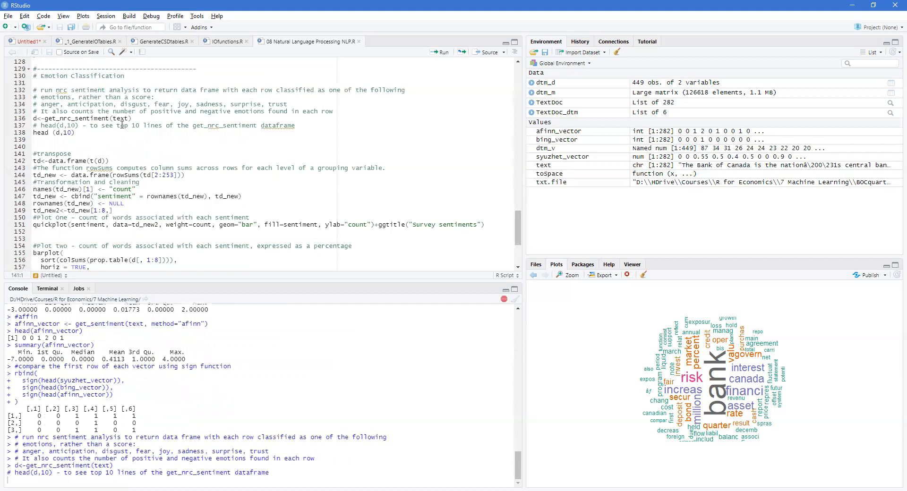
- Place the cursor at the start of the emotion plotting code for the Survey sentiments chart
left_click(441, 52)
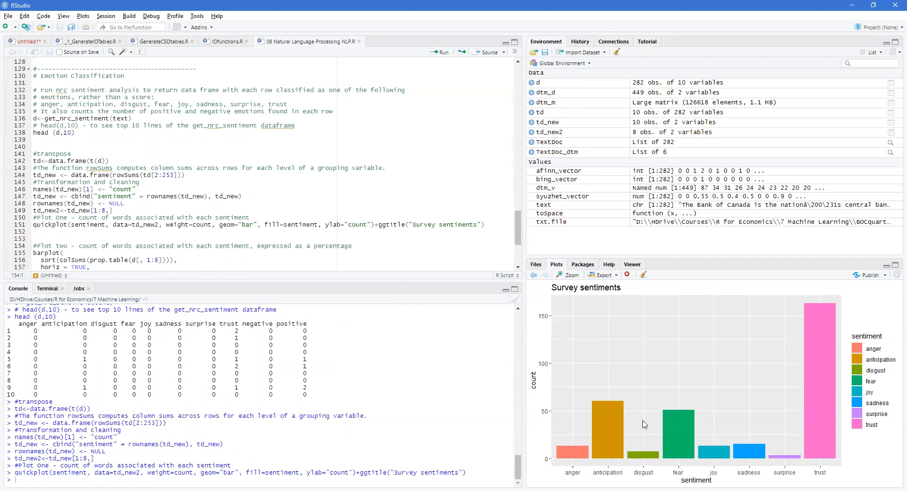
mouse_move(802, 403)
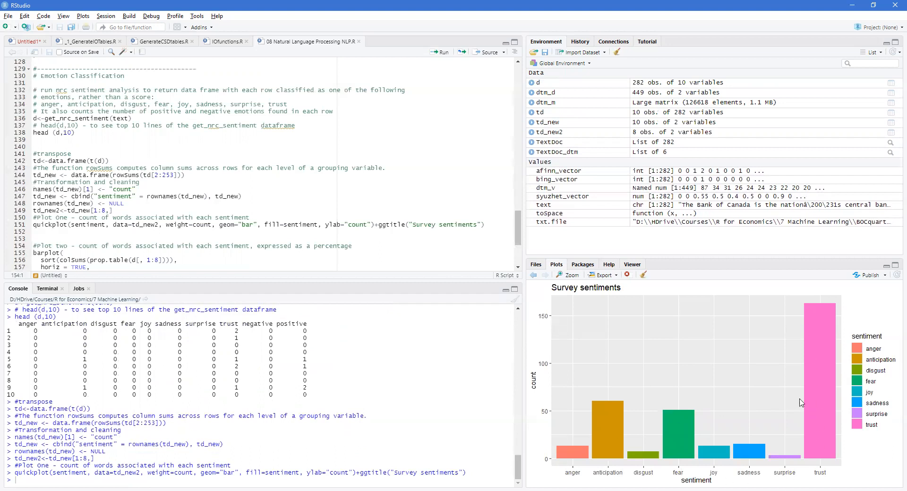
mouse_move(836, 439)
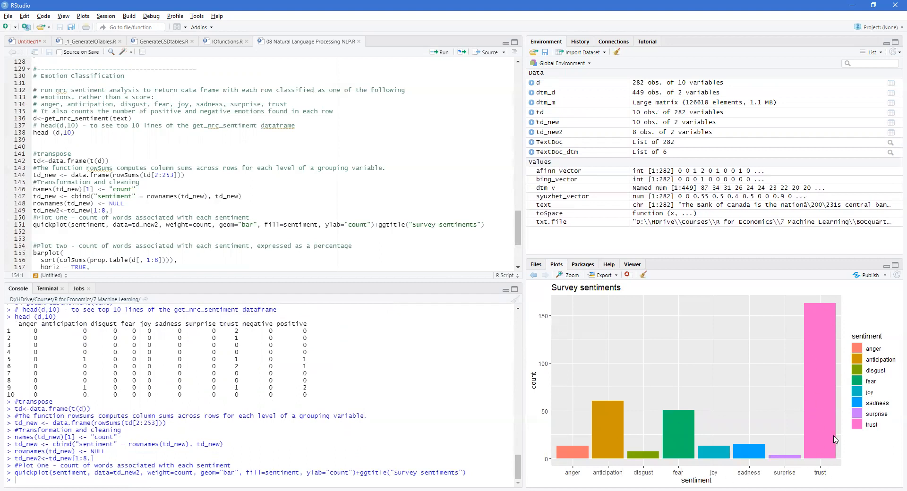
mouse_move(825, 437)
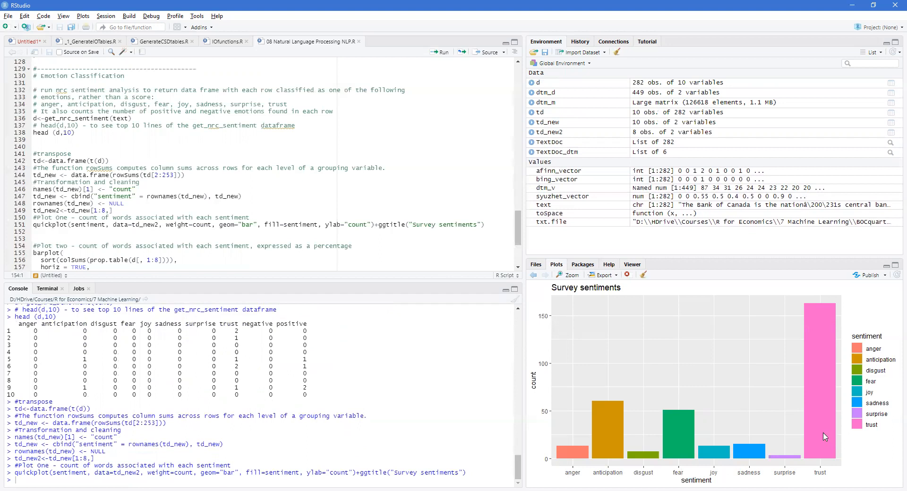
mouse_move(821, 374)
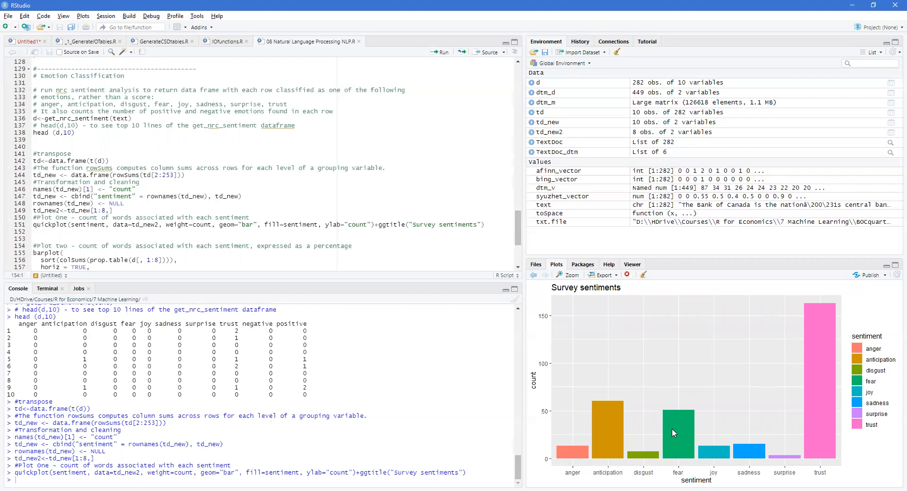
mouse_move(646, 413)
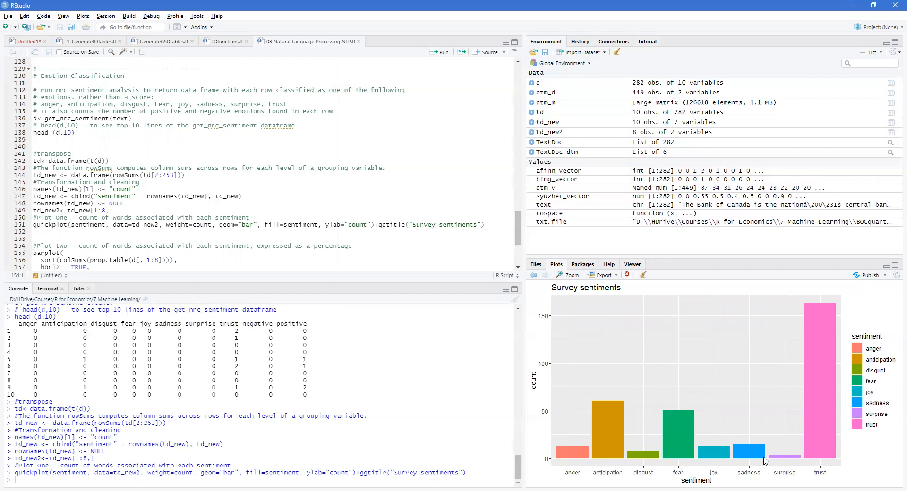
mouse_move(548, 457)
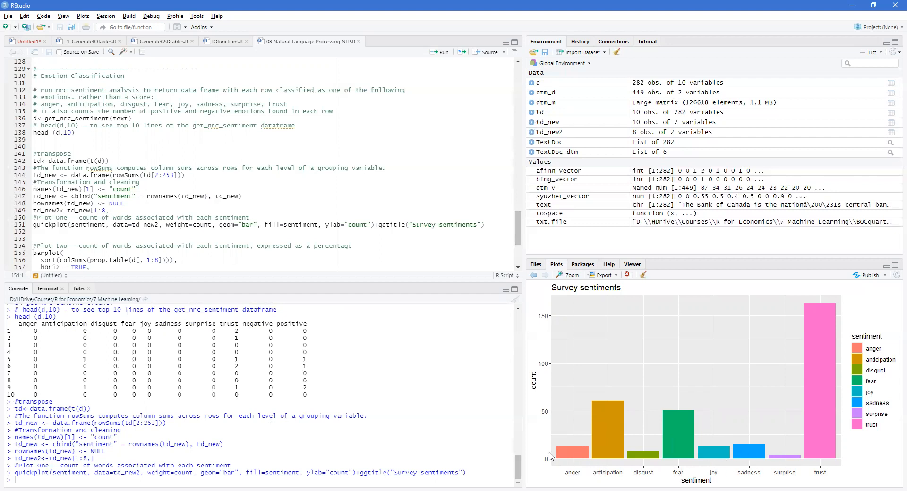
mouse_move(623, 445)
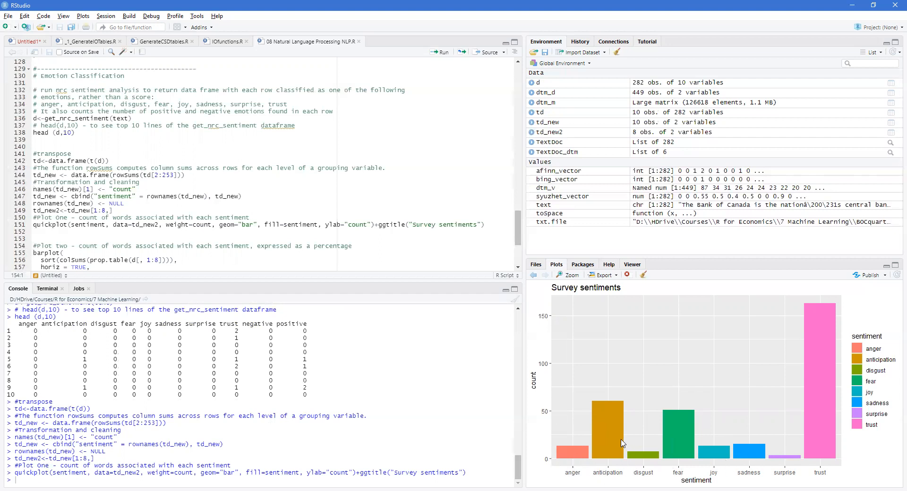
mouse_move(803, 346)
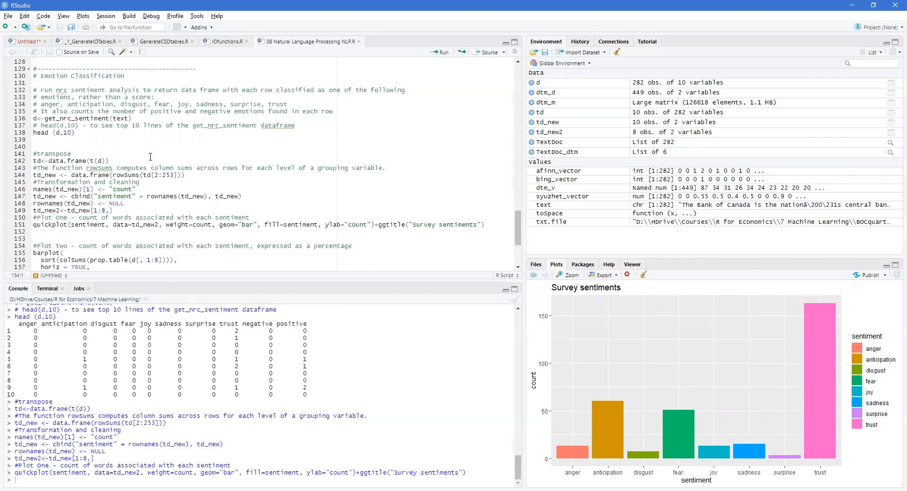
- Scroll down to the Emotions in Text percentage barplot code
scroll("down", 3)
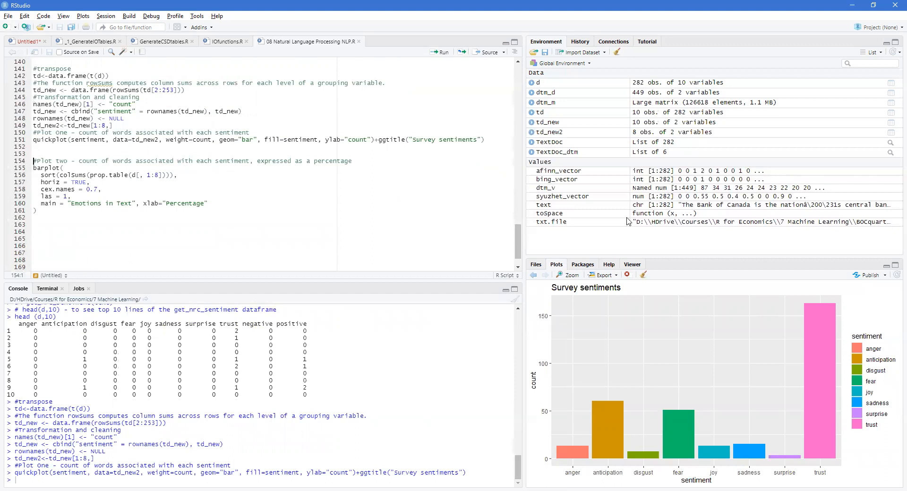
mouse_move(669, 421)
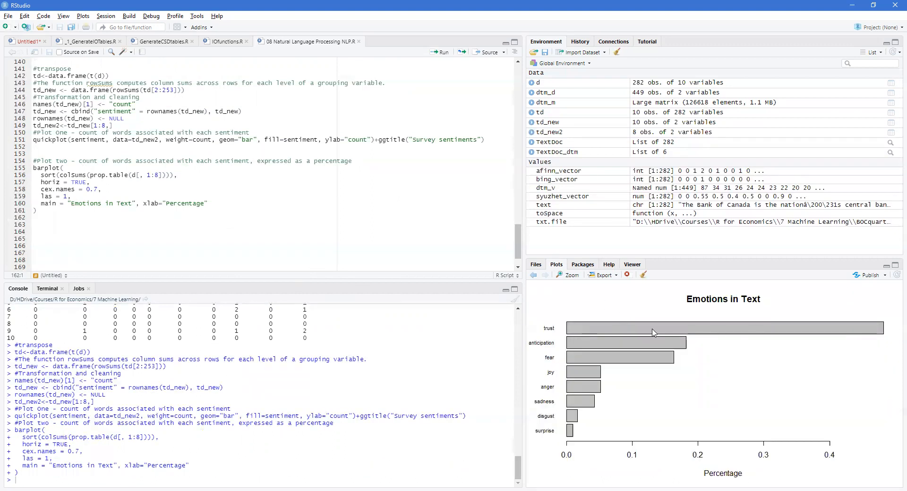
mouse_move(609, 384)
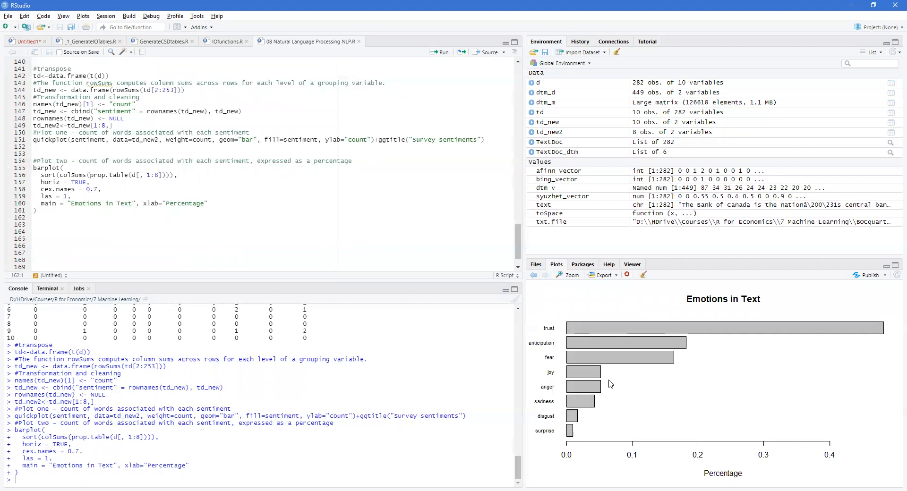